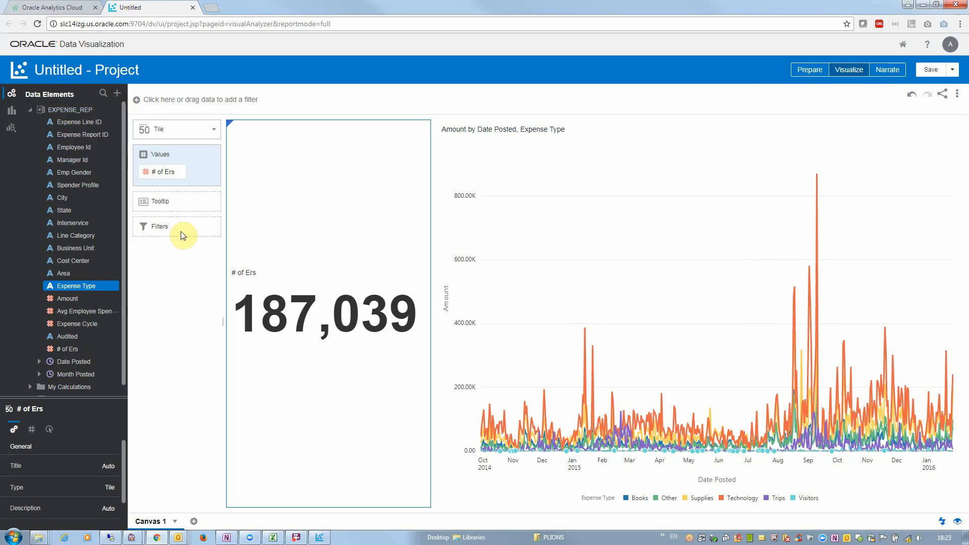
mouse_move(303, 306)
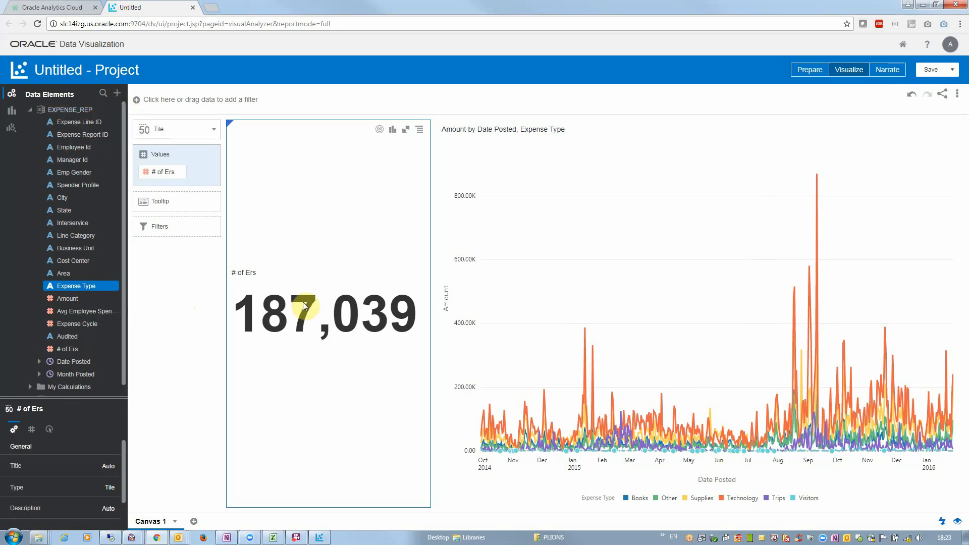
mouse_move(278, 251)
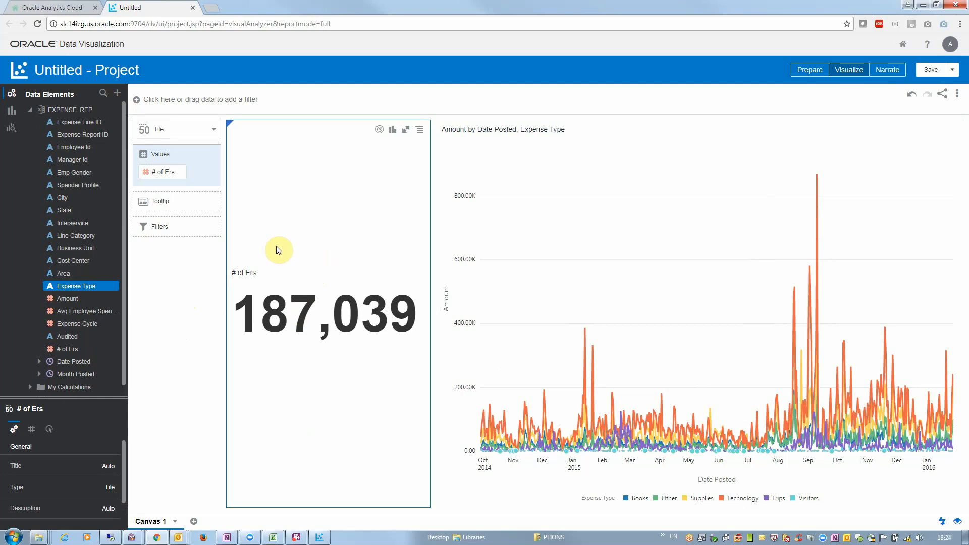
mouse_move(641, 415)
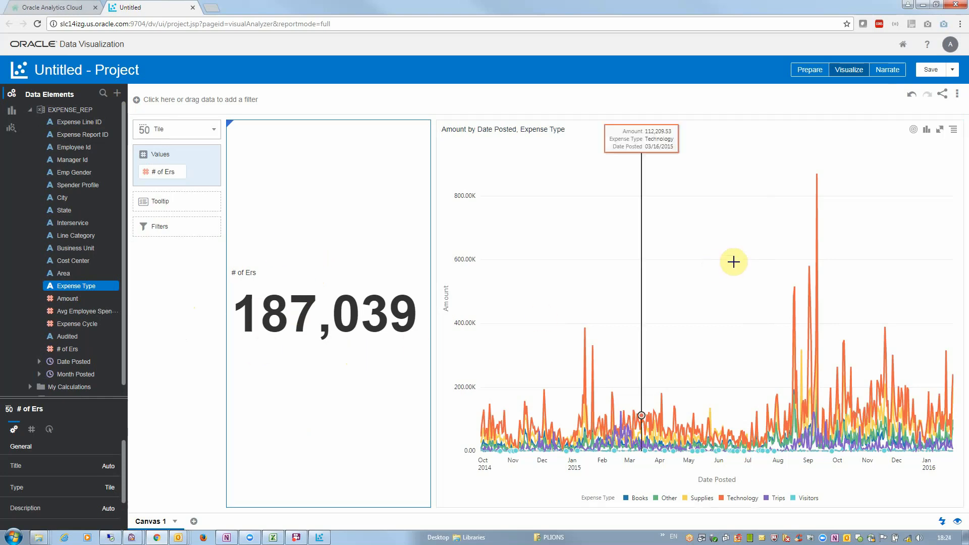
mouse_move(595, 478)
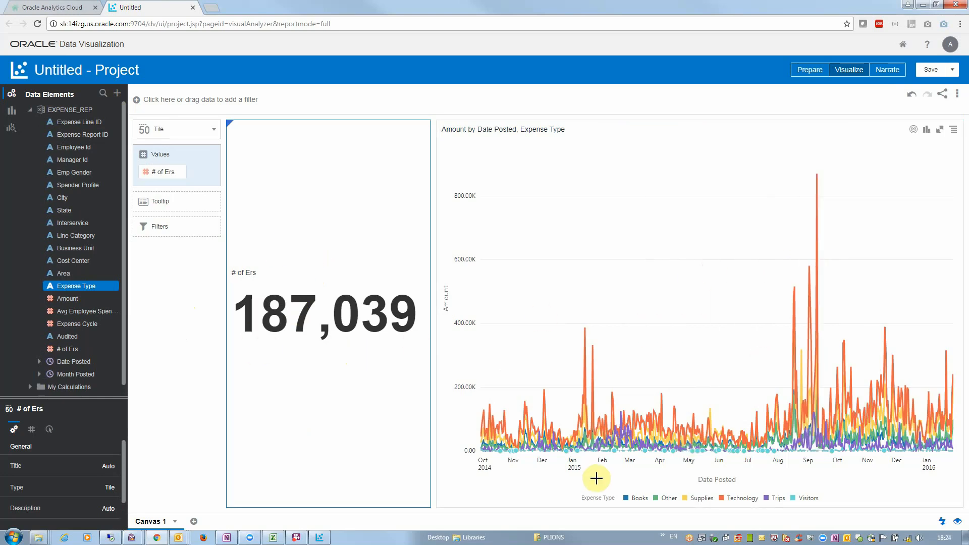
mouse_move(757, 405)
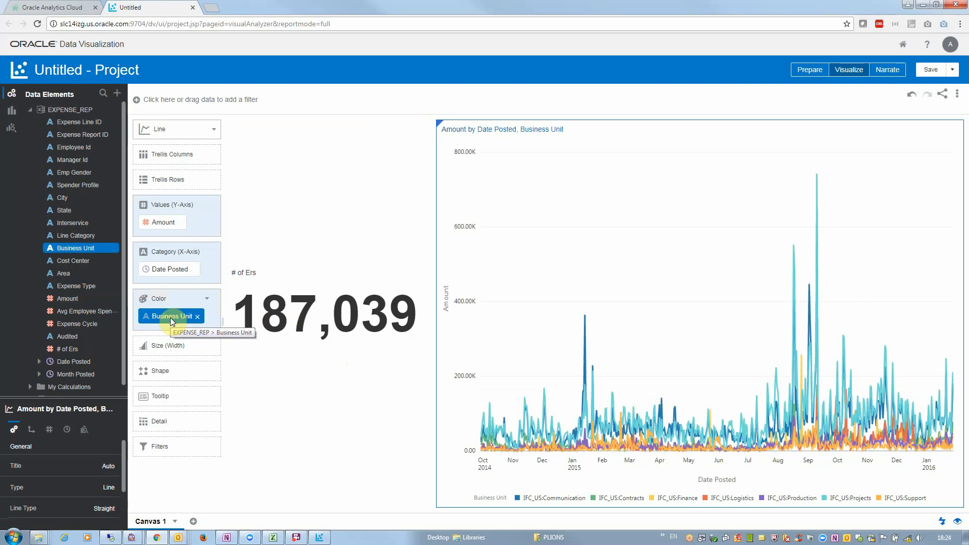
mouse_move(130, 217)
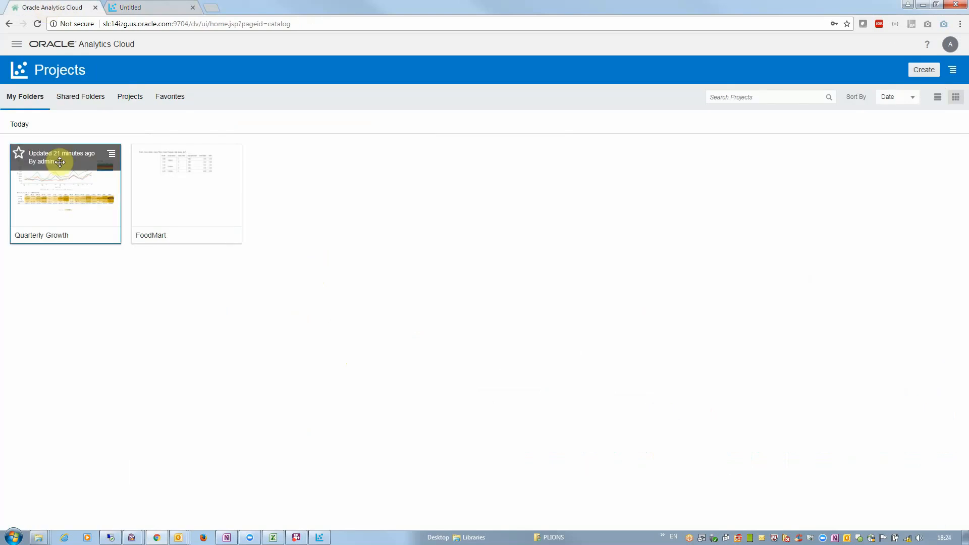
Step: Open the Quarterly Growth project from the Projects catalog to its Qtr Value Growth canvas
double_click(65, 186)
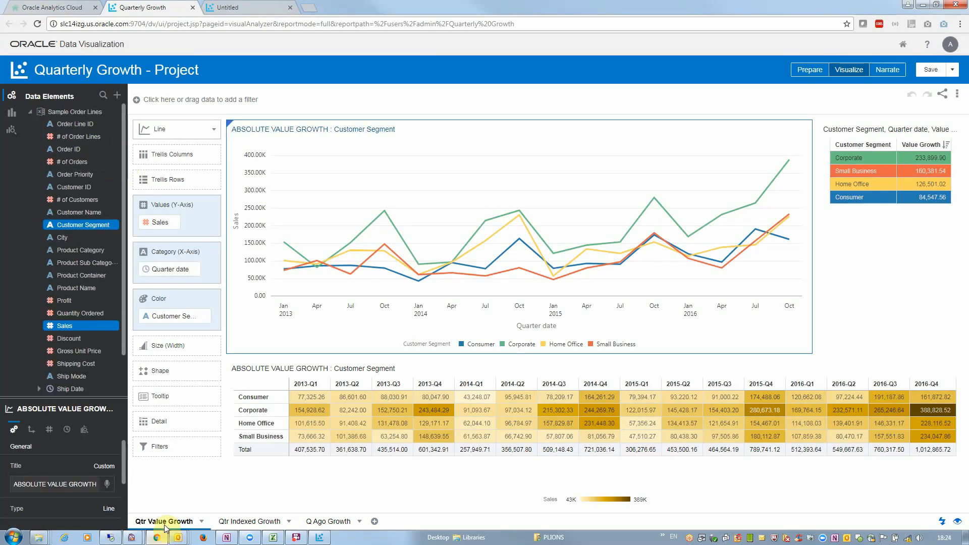
mouse_move(418, 274)
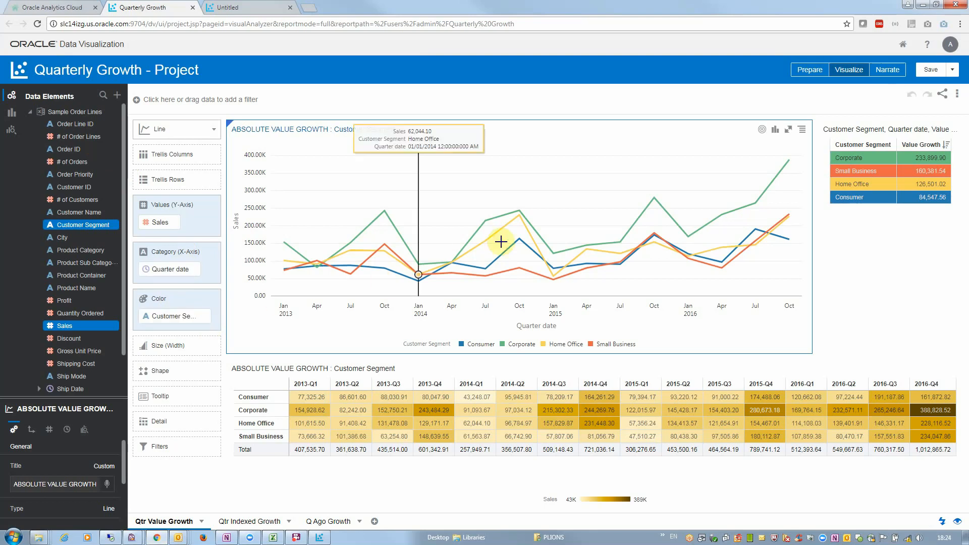
mouse_move(564, 439)
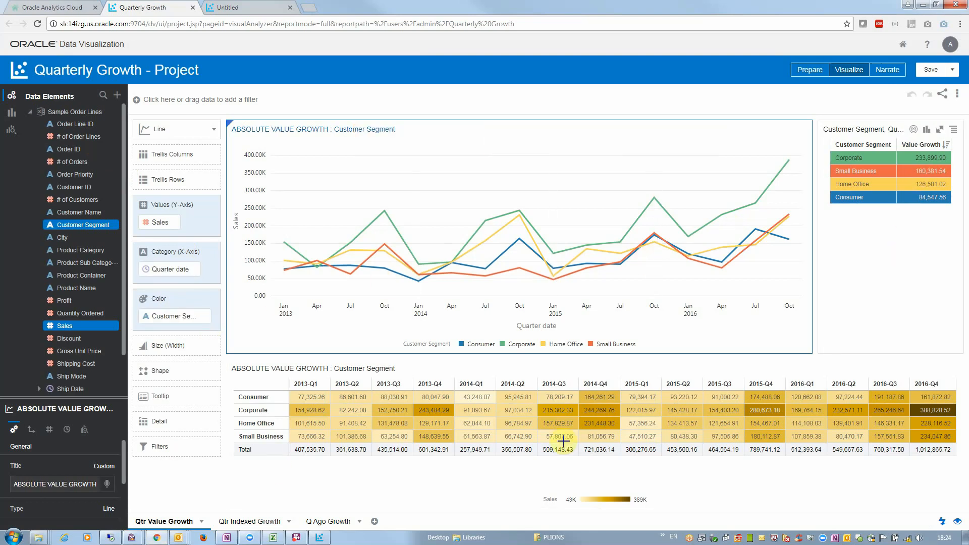
Step: Show the Qtr Indexed Growth canvas with its indexed growth line chart and percentage table
click(249, 521)
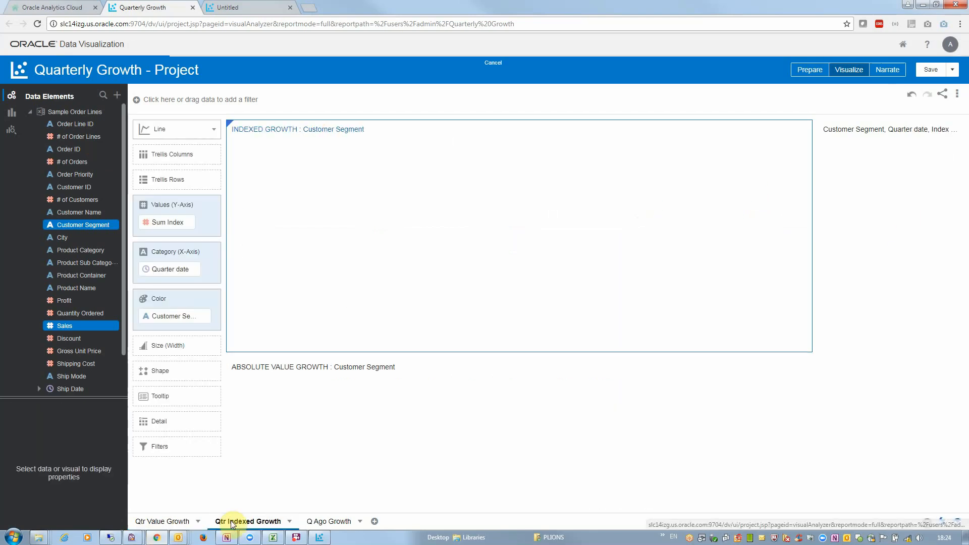
click(251, 521)
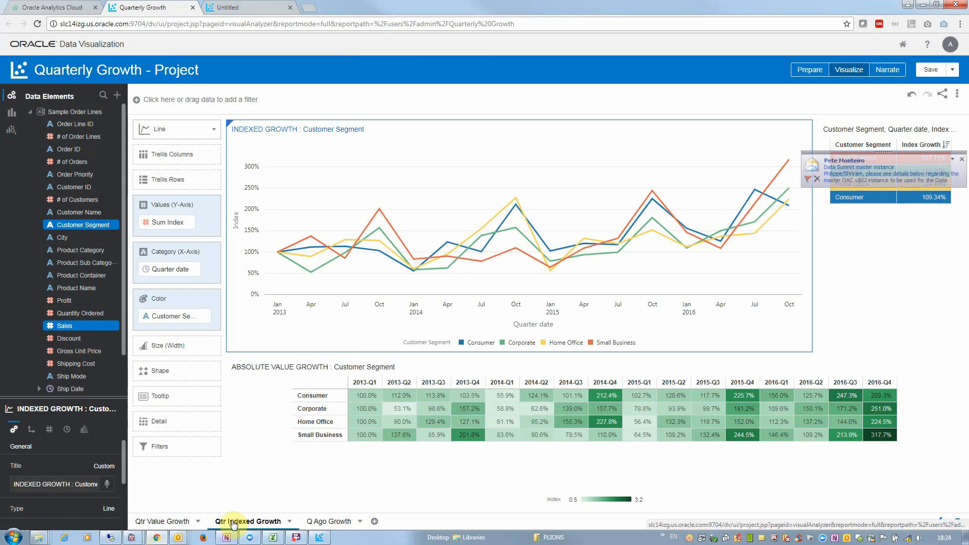
mouse_move(277, 251)
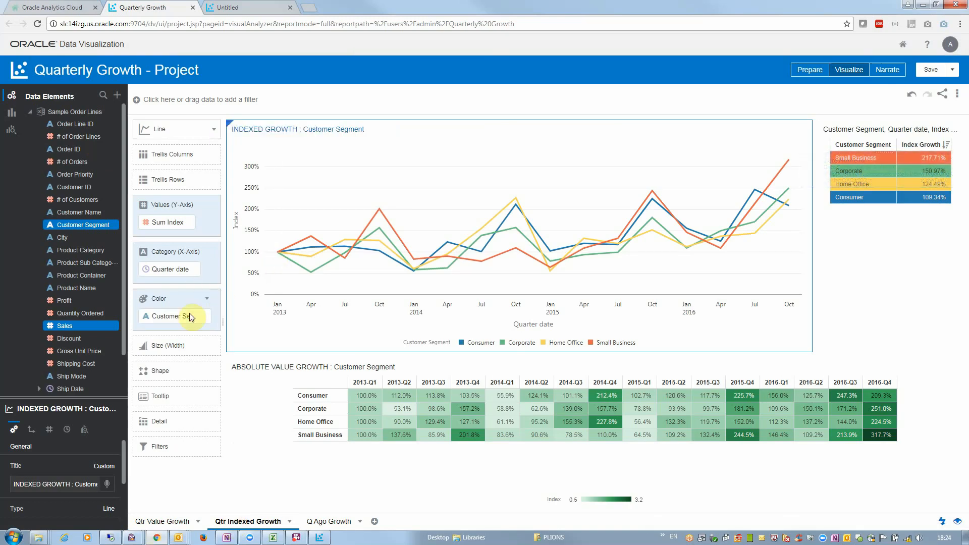
mouse_move(755, 190)
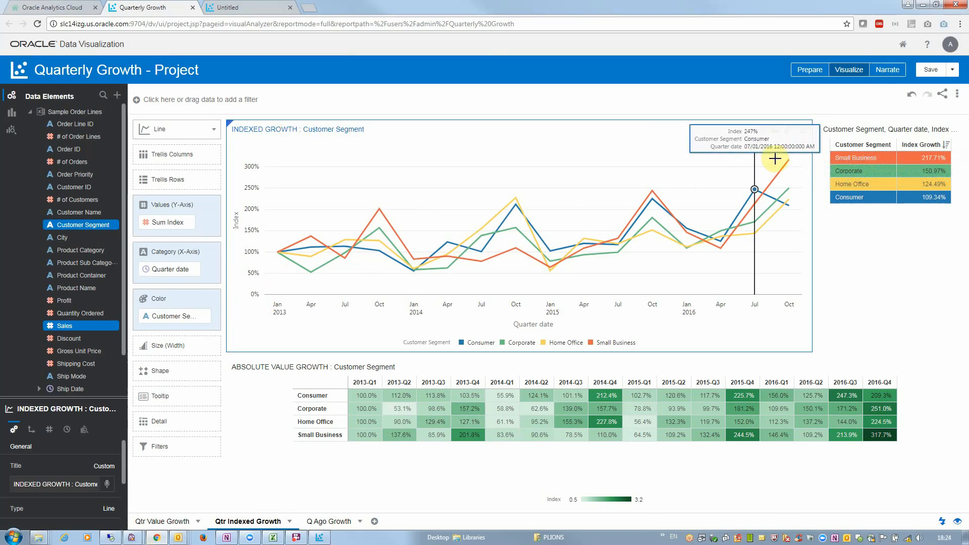
mouse_move(139, 533)
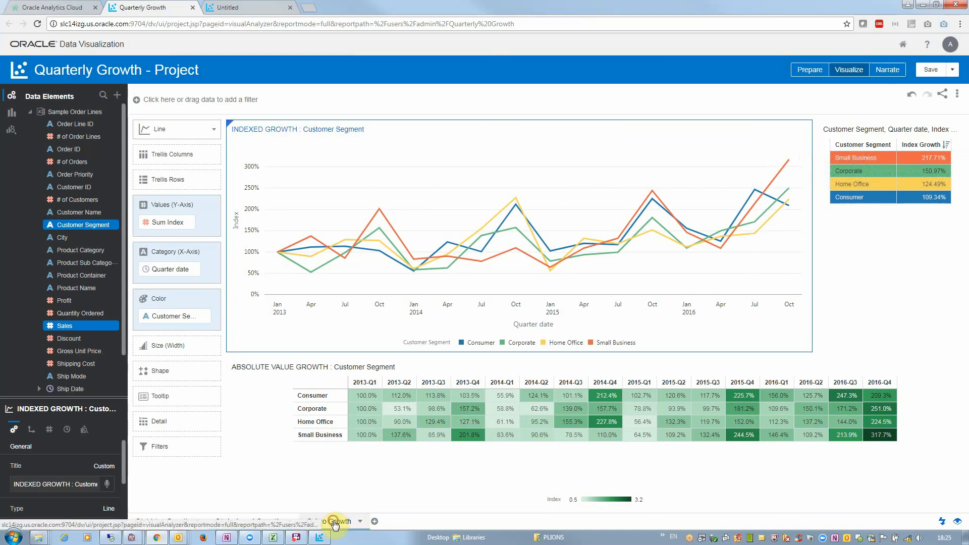
Step: Show the Q Ago Growth canvas and inspect the Index calculation's formula, cancelling without changes
click(327, 521)
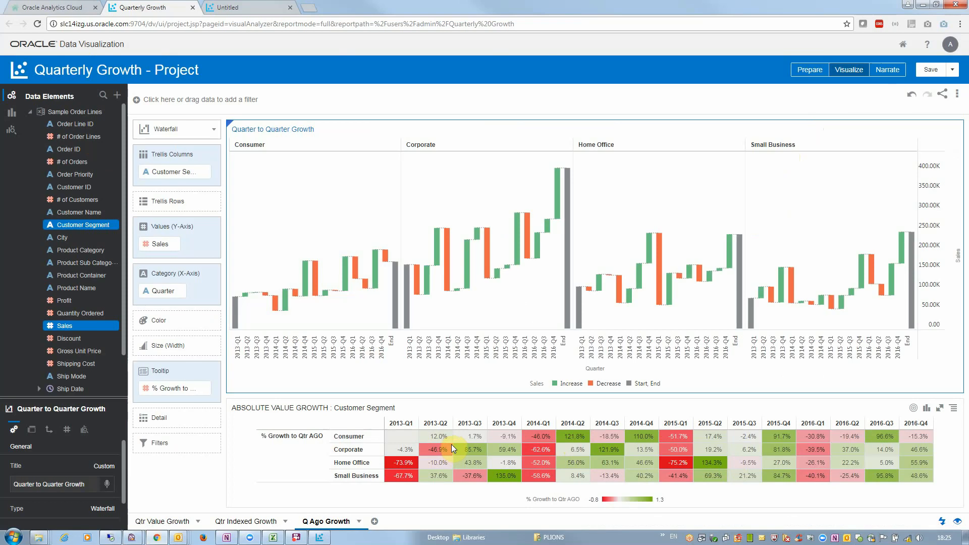
mouse_move(455, 444)
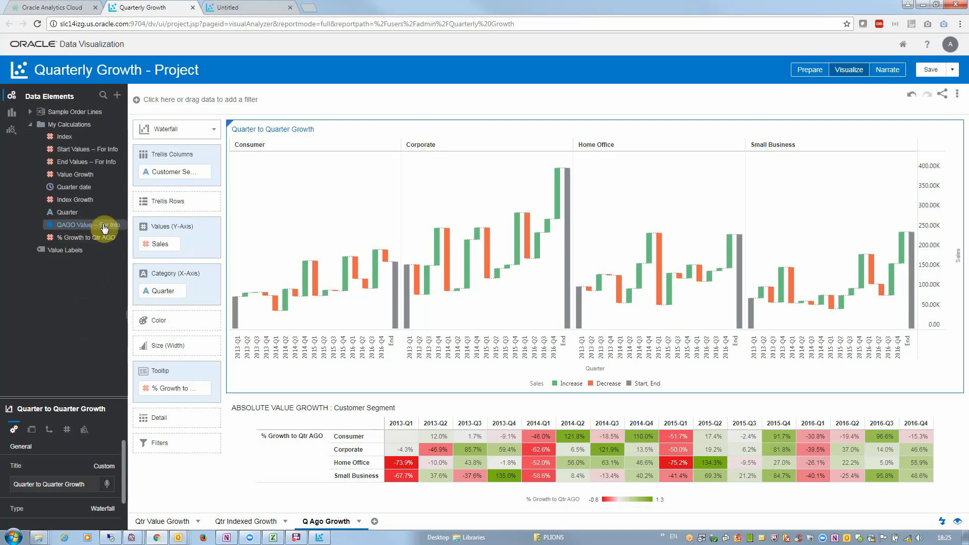
right_click(62, 137)
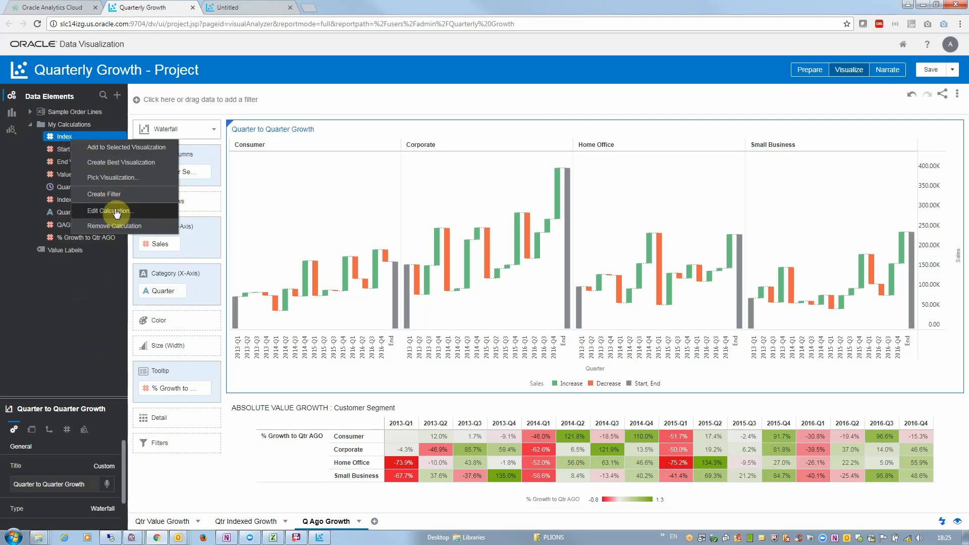
click(110, 211)
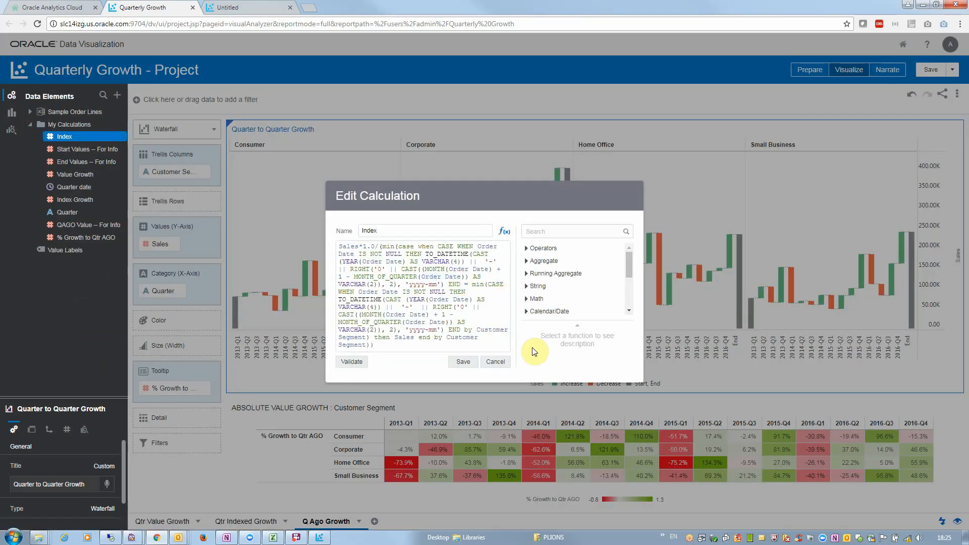
click(496, 361)
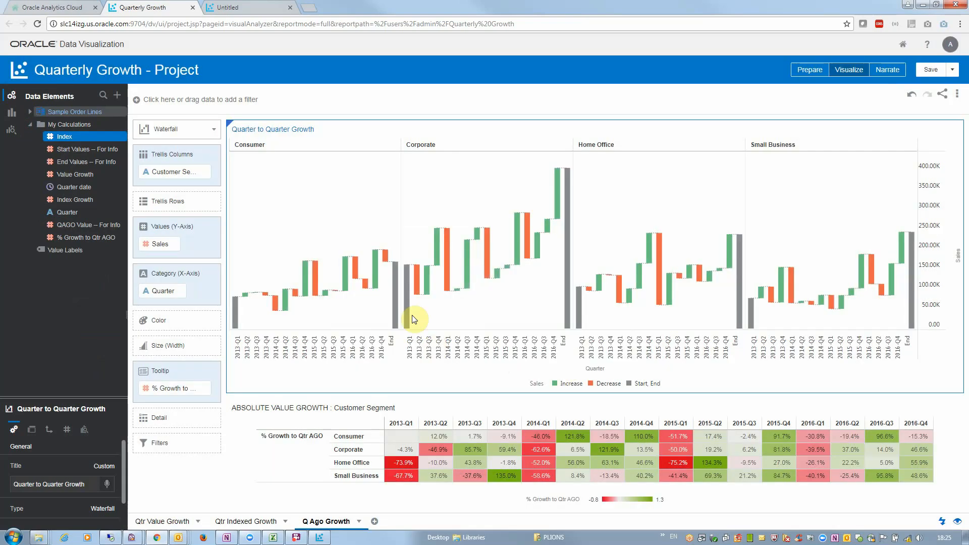
Step: Choose EXPENSE_REP as the replacement for the Sample Order Lines data set
right_click(75, 104)
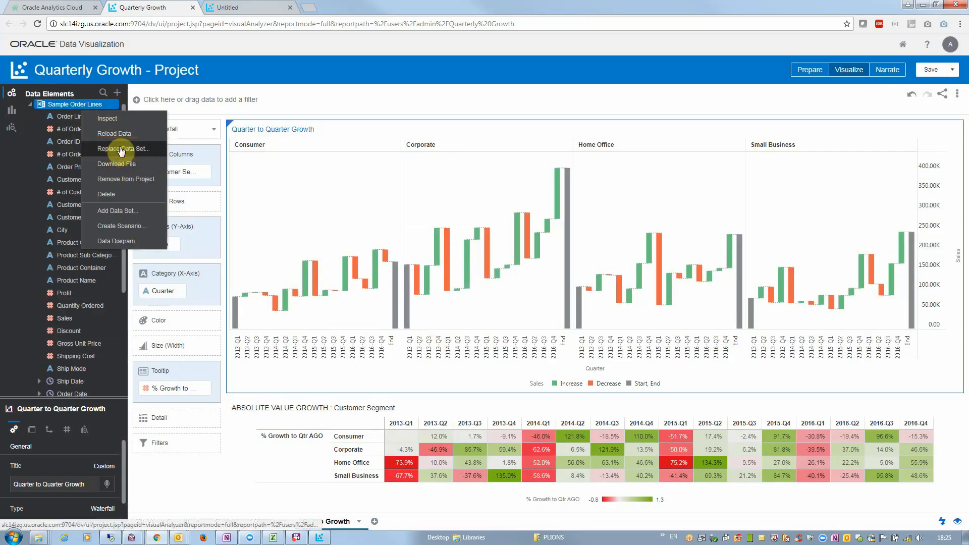
click(122, 149)
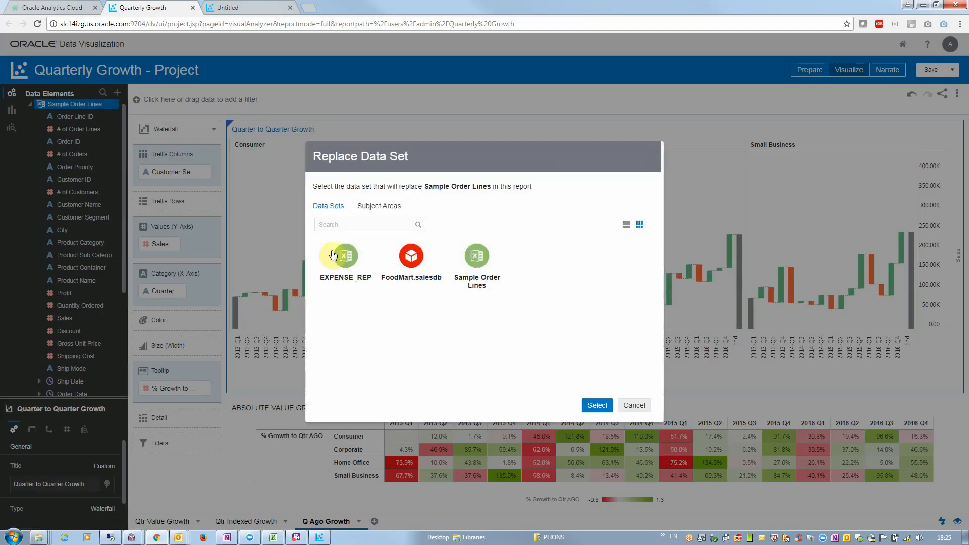
mouse_move(403, 321)
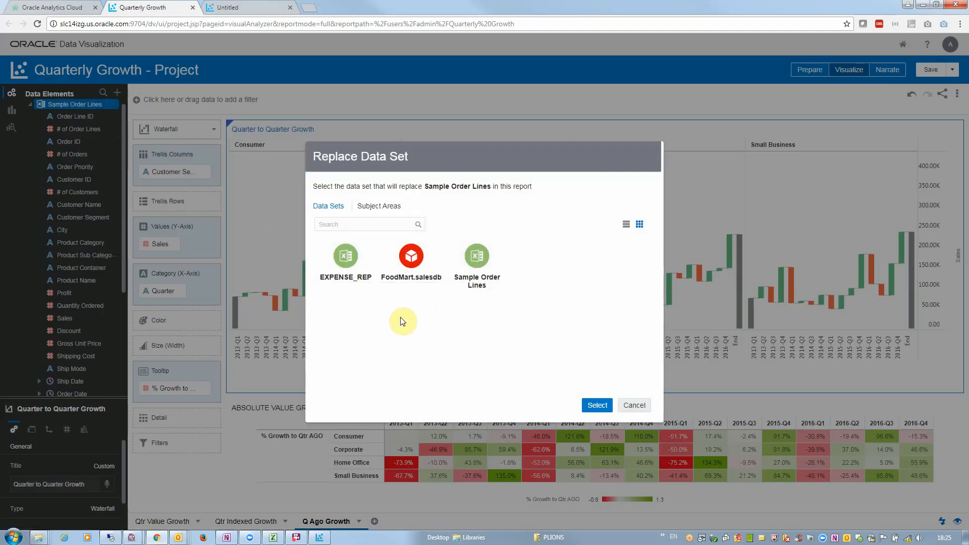
mouse_move(345, 258)
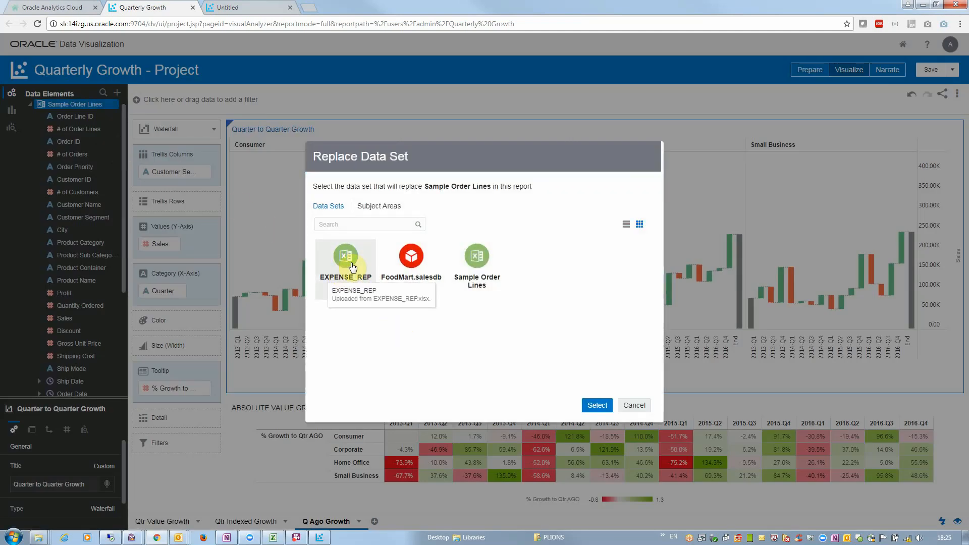
click(596, 405)
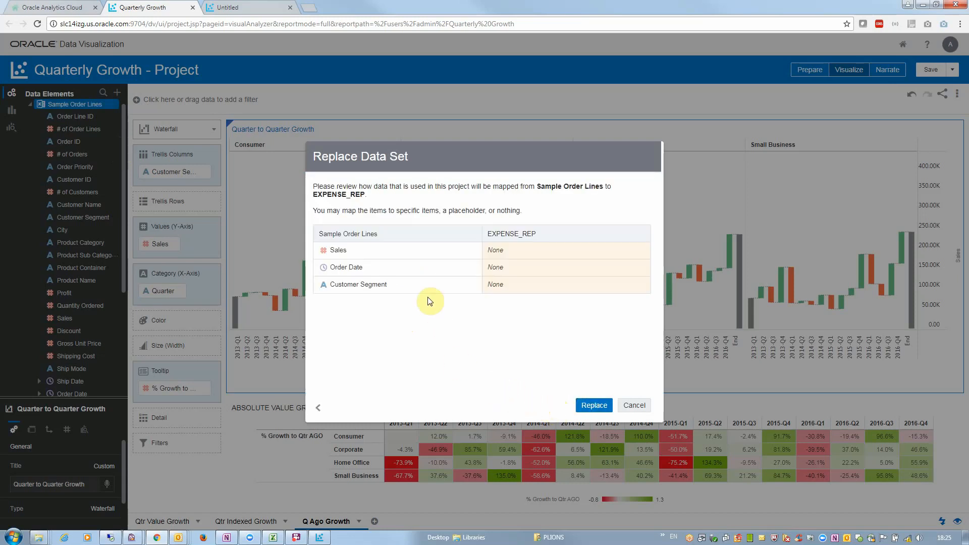
mouse_move(317, 258)
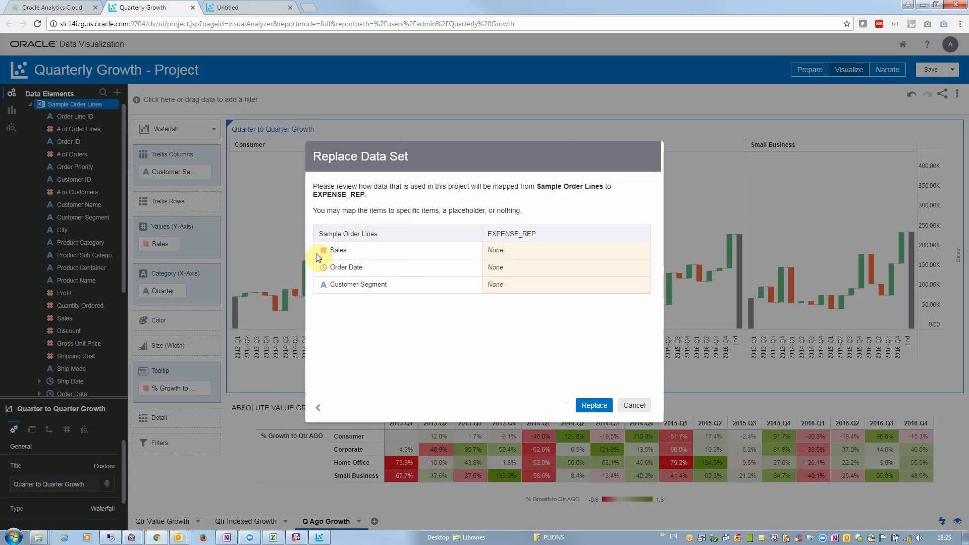
mouse_move(348, 222)
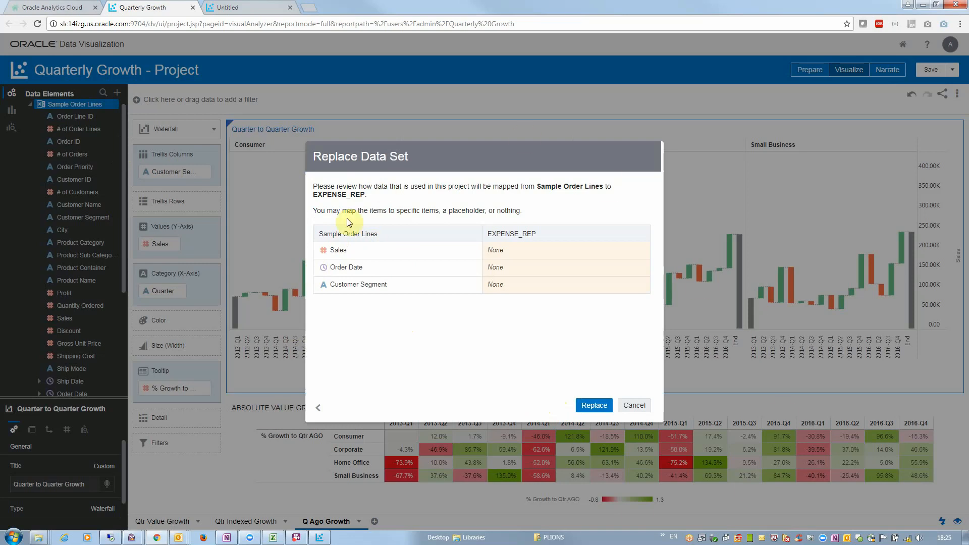
mouse_move(355, 297)
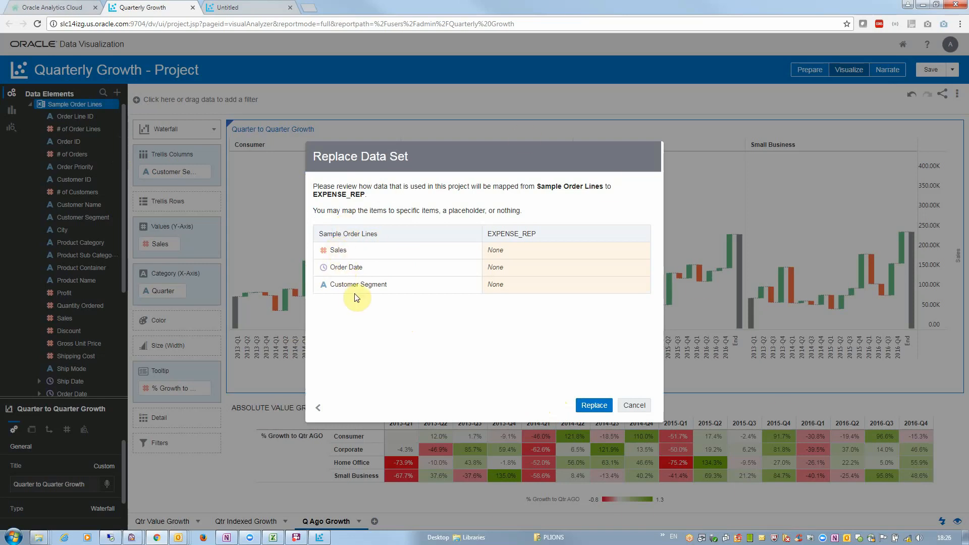
mouse_move(43, 339)
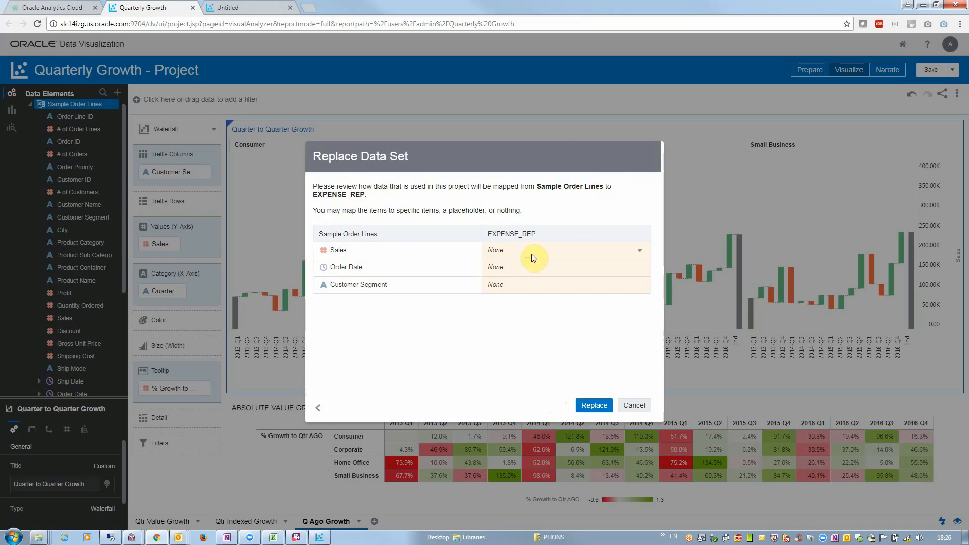
Step: Map Sales to Amount and Order Date to Date Posted in the replacement mapping
click(639, 251)
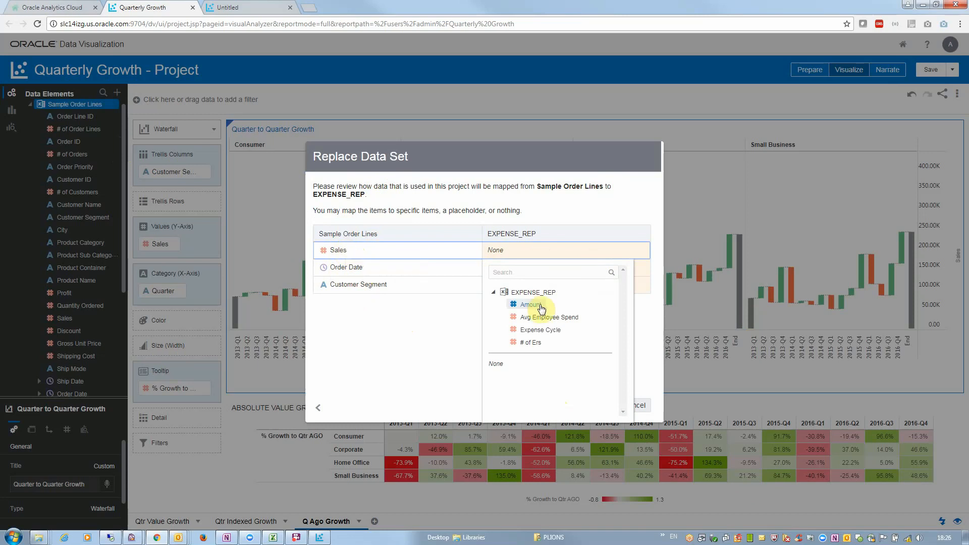
click(529, 304)
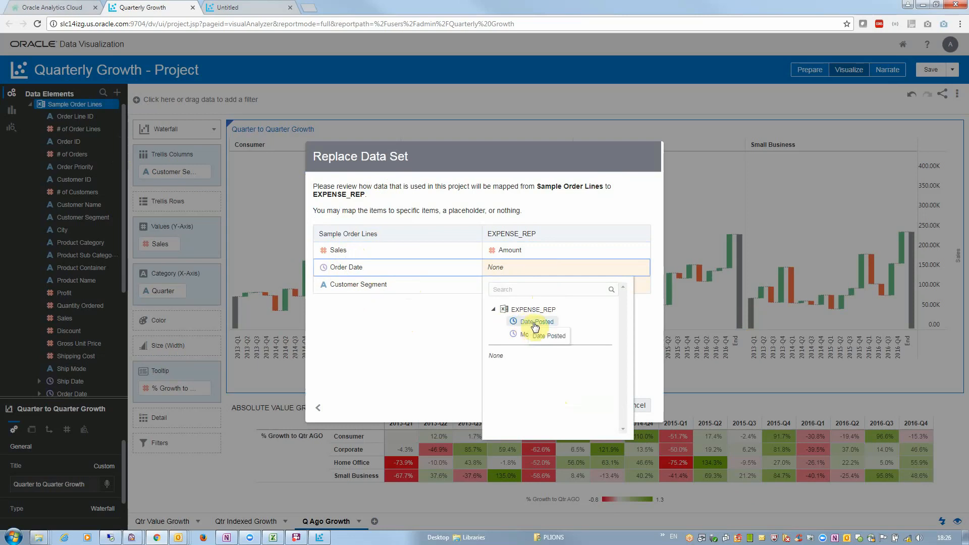
click(533, 321)
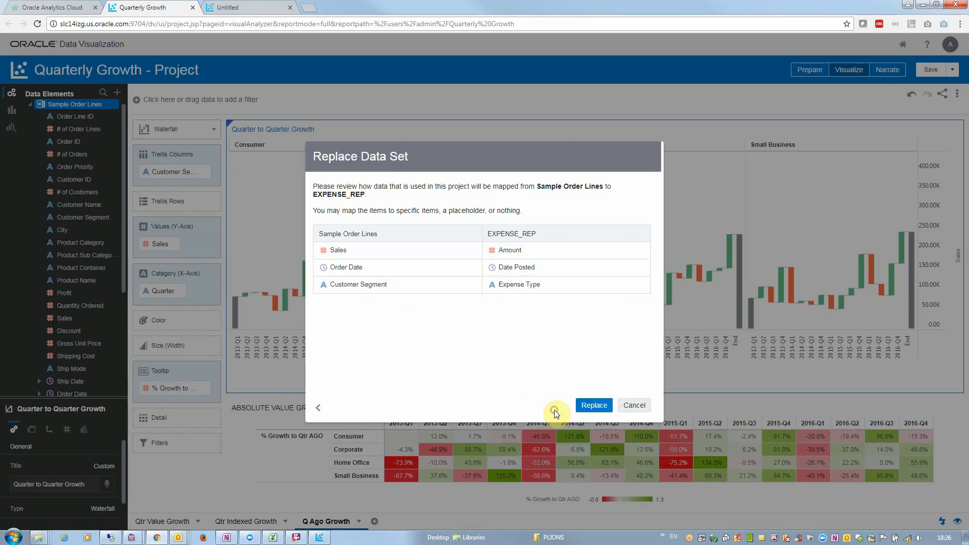
click(566, 284)
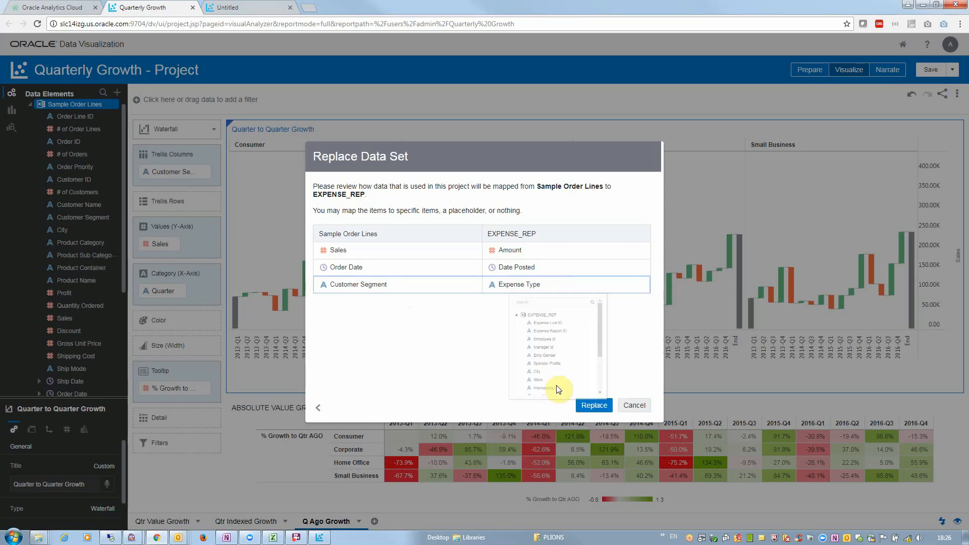
Step: Apply the EXPENSE_REP replacement and view Amount by quarter per Business Unit on Qtr Value Growth
scroll(down, 3)
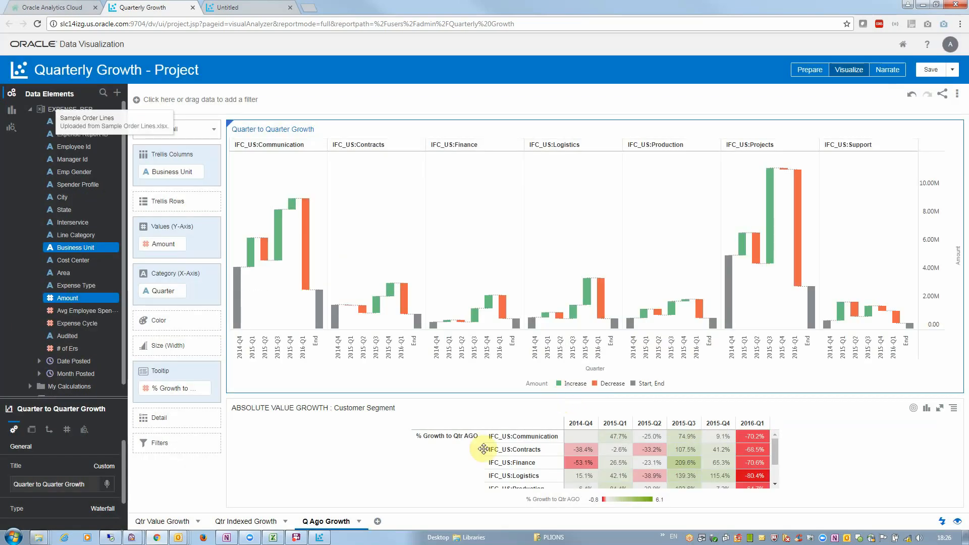
click(162, 521)
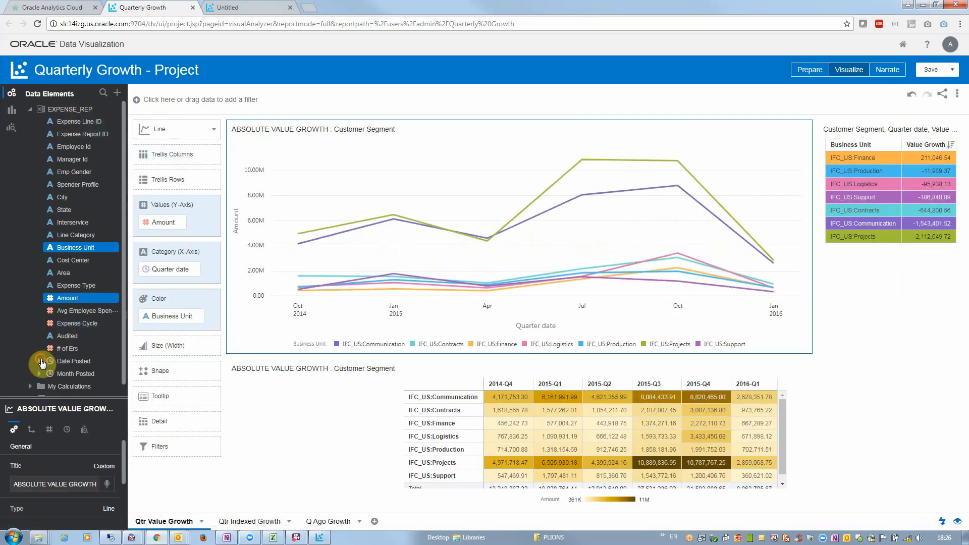
Step: Add a Date Posted year filter that excludes 2016
click(31, 361)
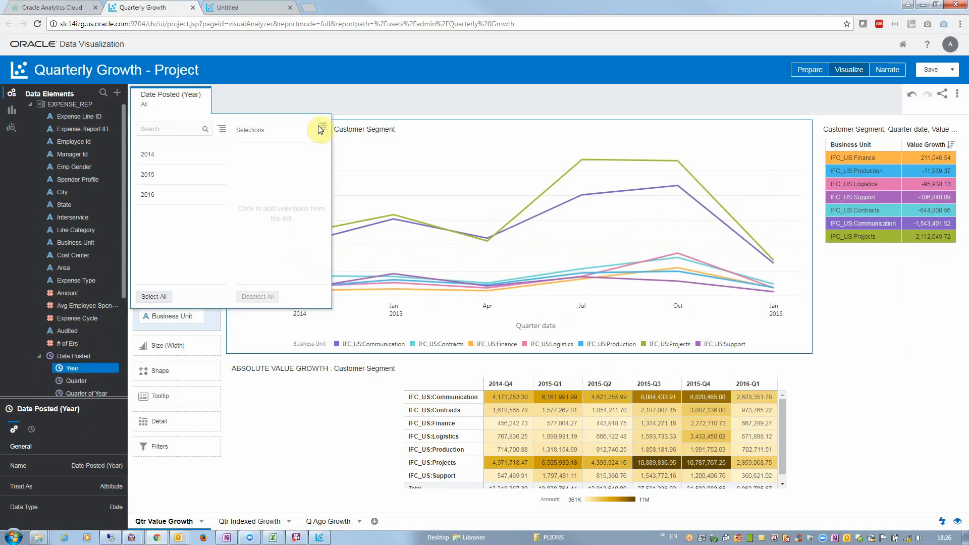
click(320, 129)
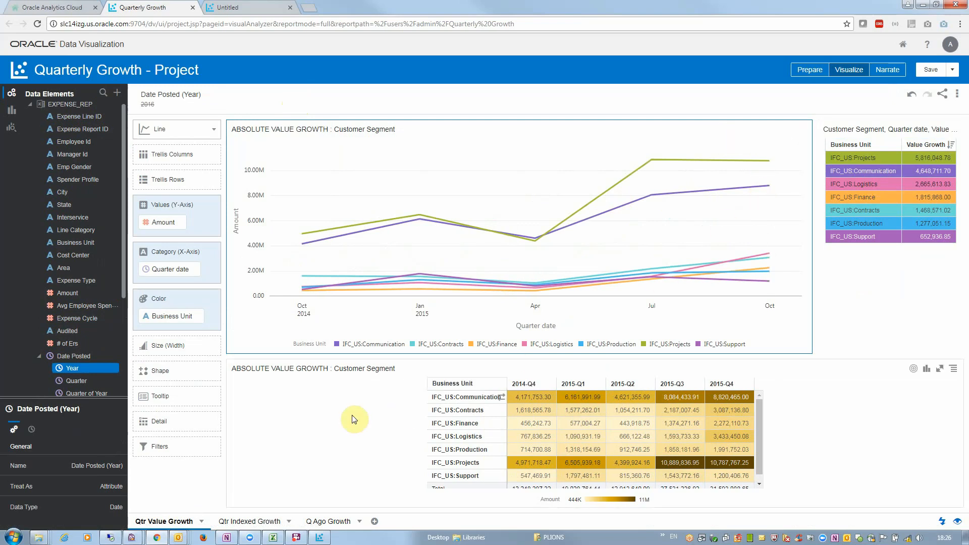
mouse_move(653, 193)
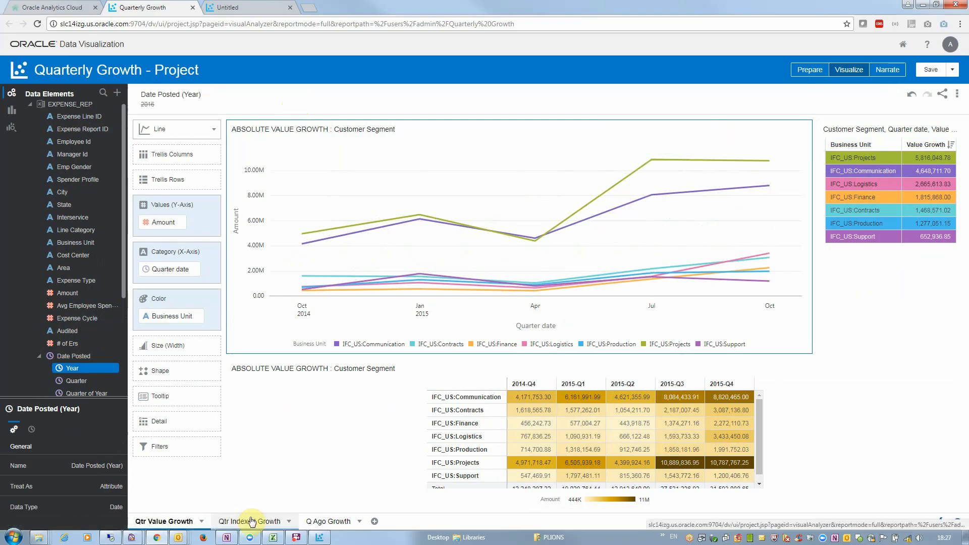
Step: Switch between Qtr Indexed Growth and Qtr Value Growth to confirm lines end at 2015-Q4
click(246, 521)
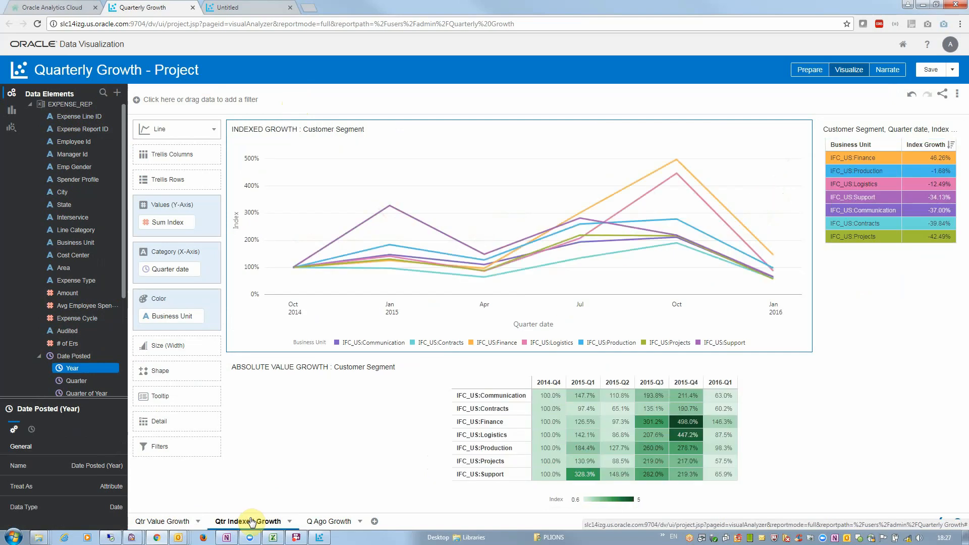
click(162, 521)
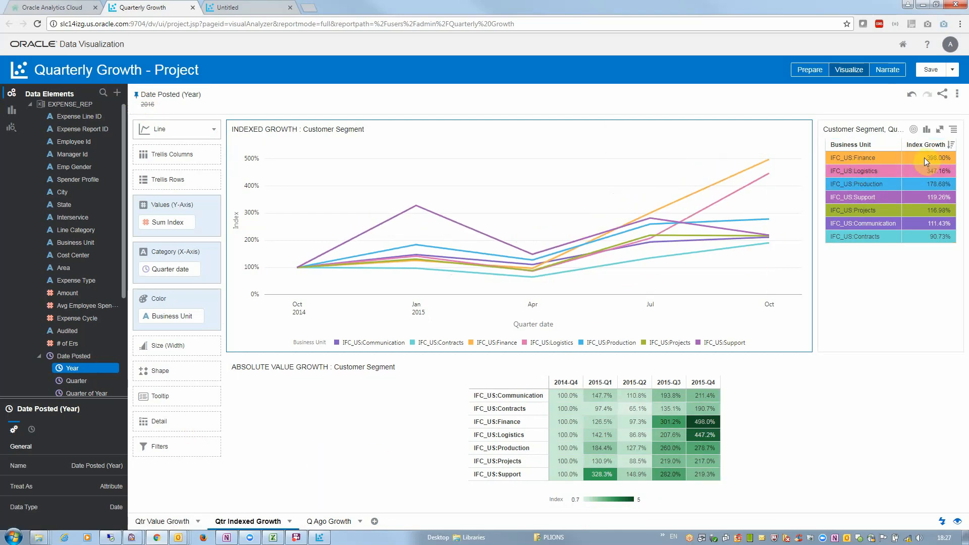
mouse_move(766, 157)
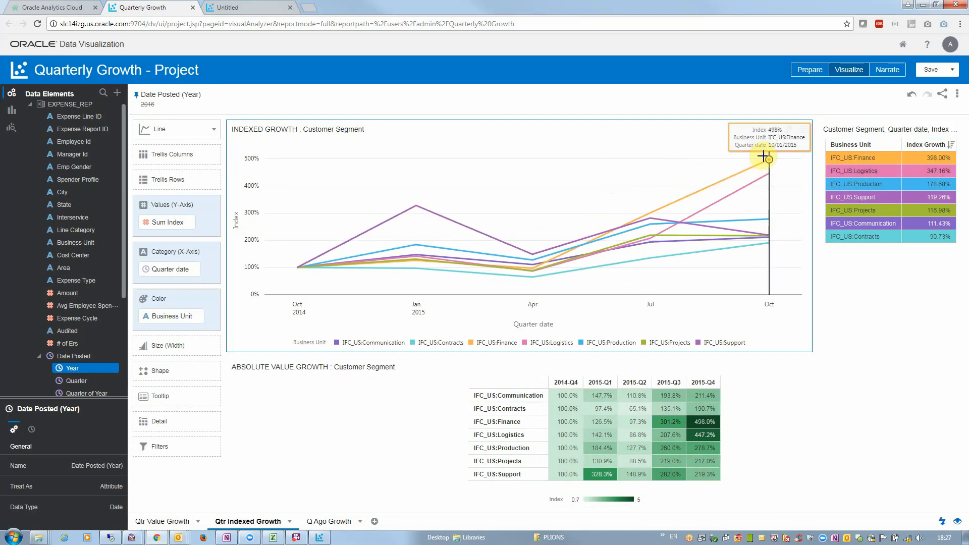
mouse_move(533, 254)
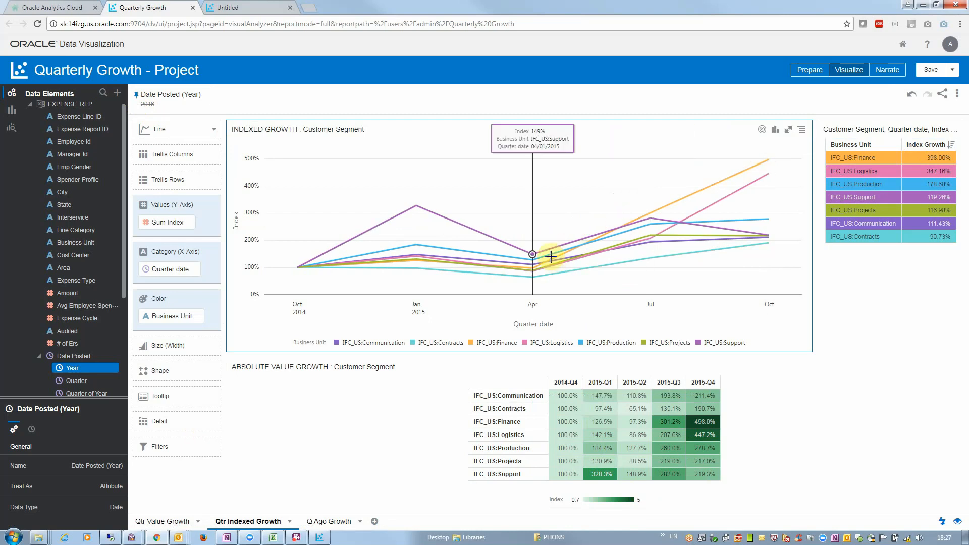
mouse_move(158, 502)
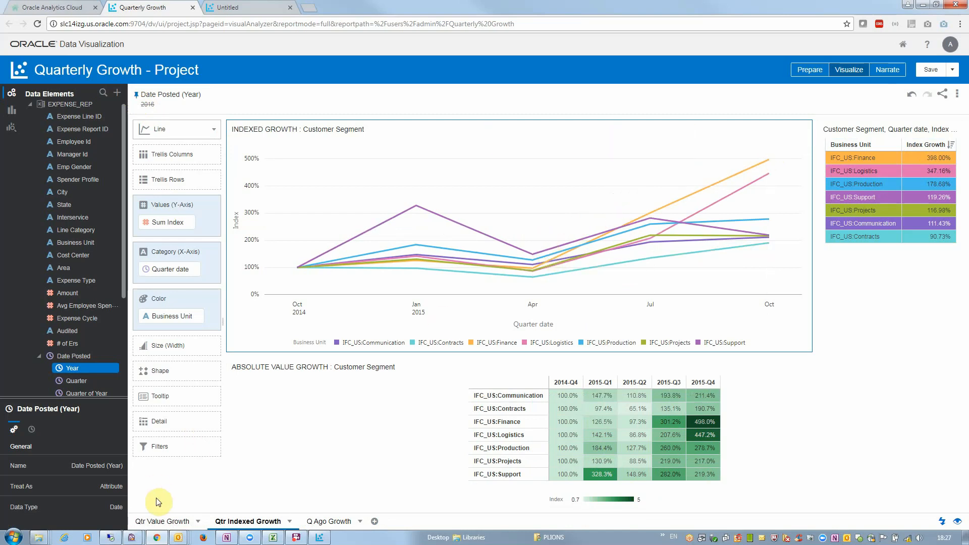
click(163, 522)
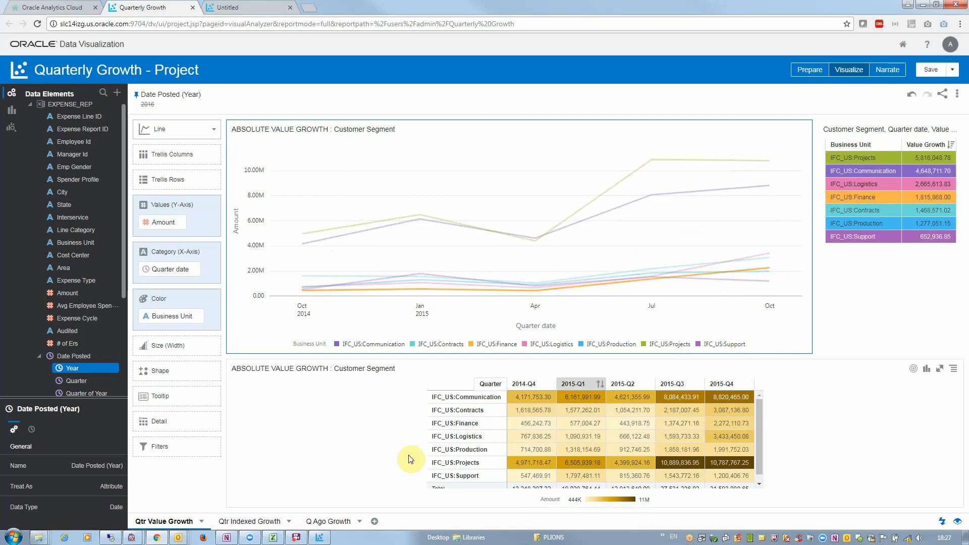
click(248, 521)
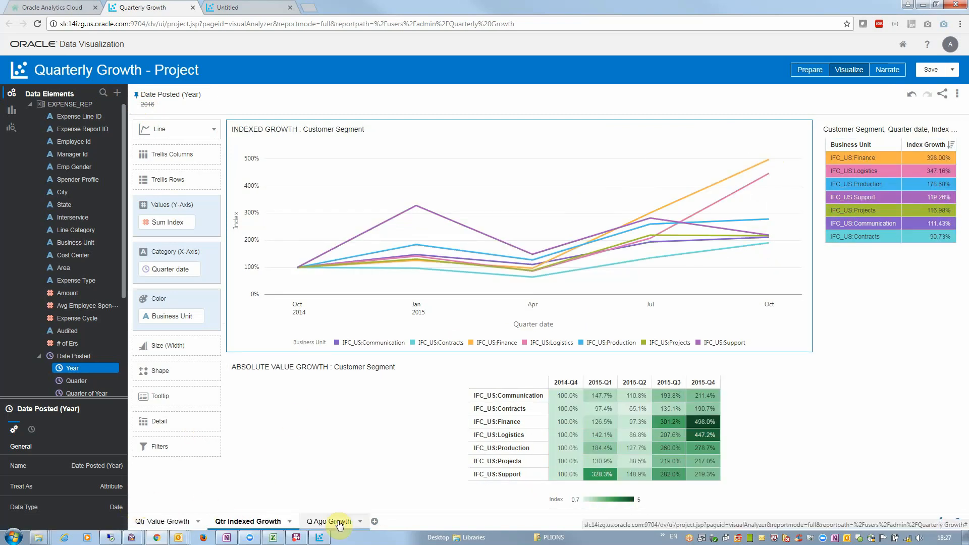
Step: Display the Q Ago Growth waterfall per business unit ending at 2015-Q4
click(330, 521)
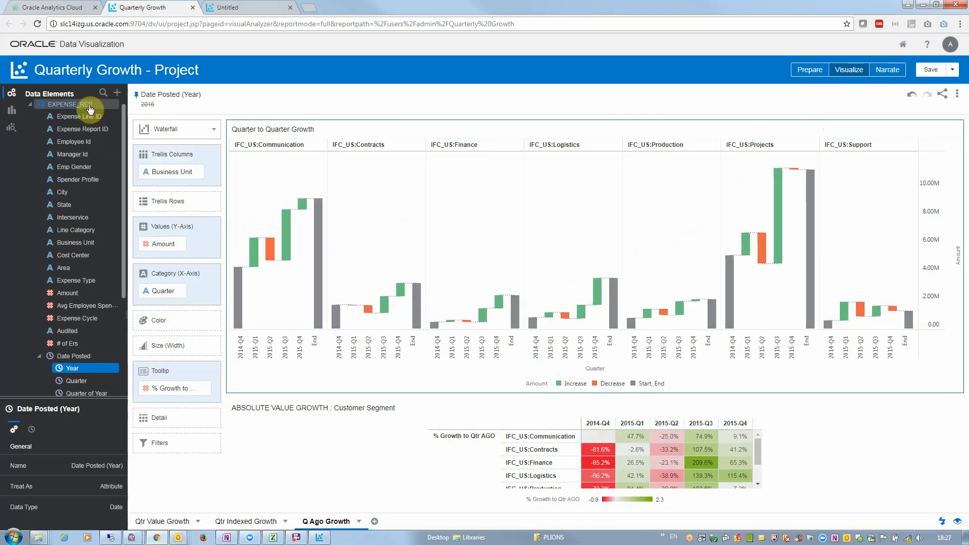
mouse_move(72, 104)
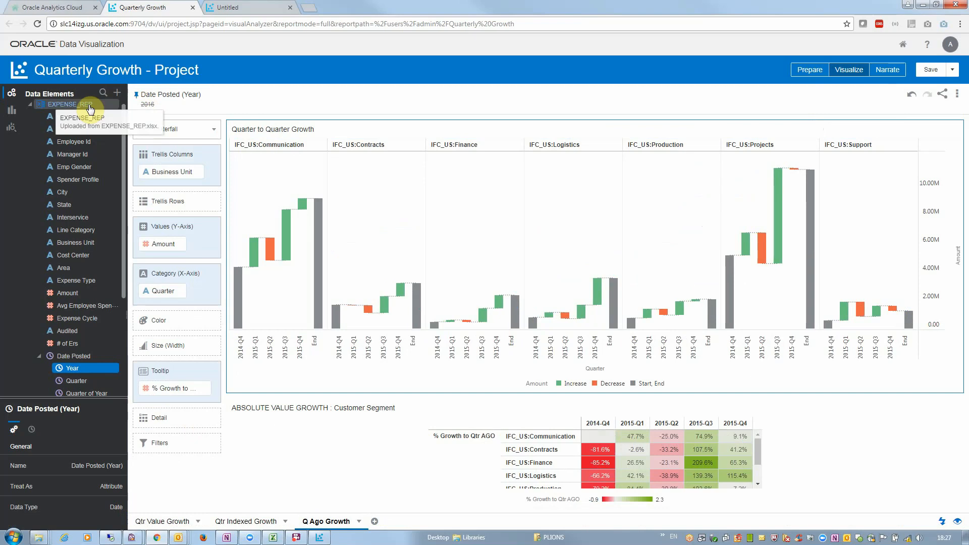
Step: Replace EXPENSE_REP with itself, remapping Business Unit to Expense Type
right_click(66, 104)
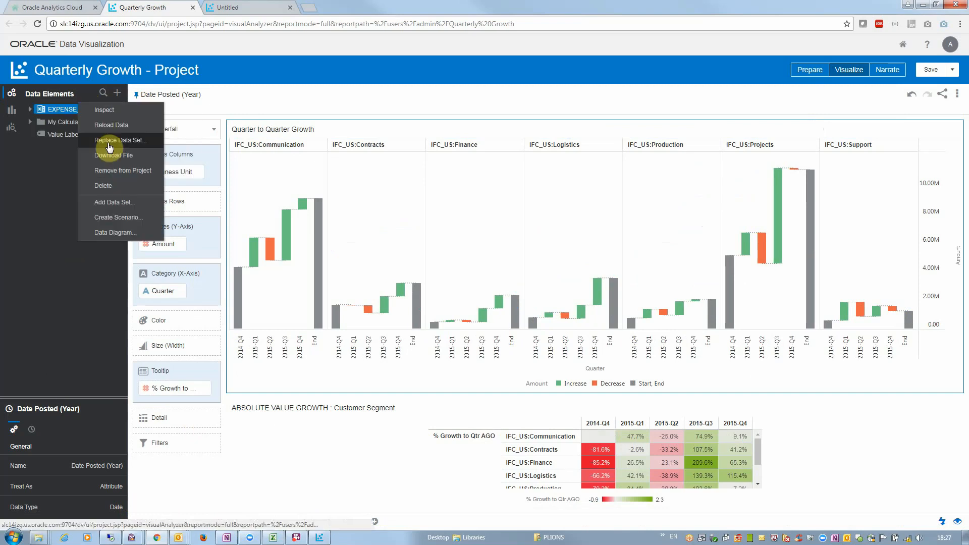
click(120, 141)
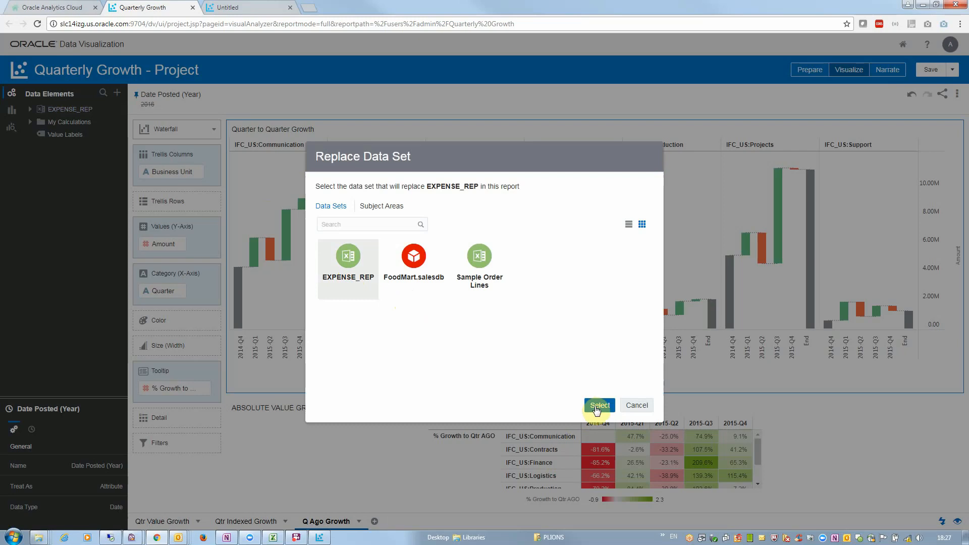
click(598, 405)
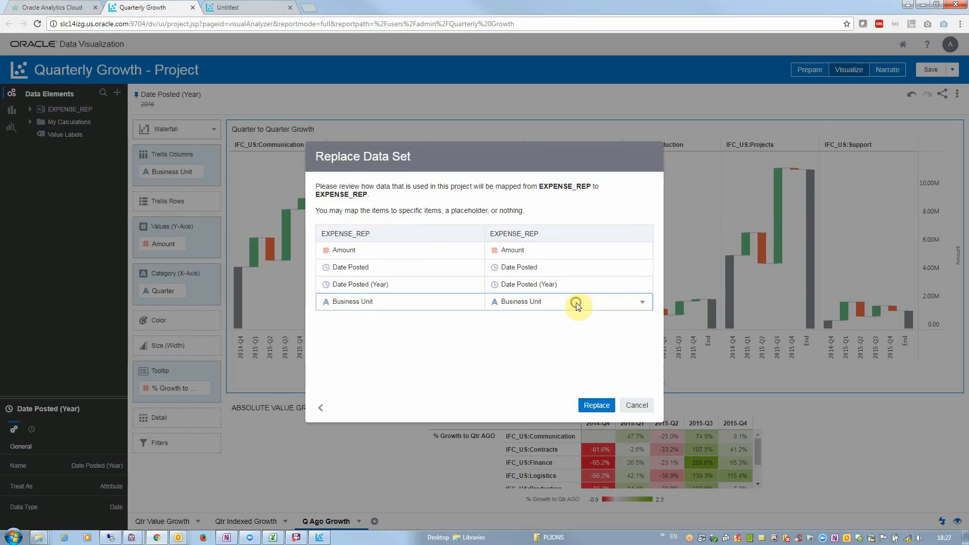
click(642, 302)
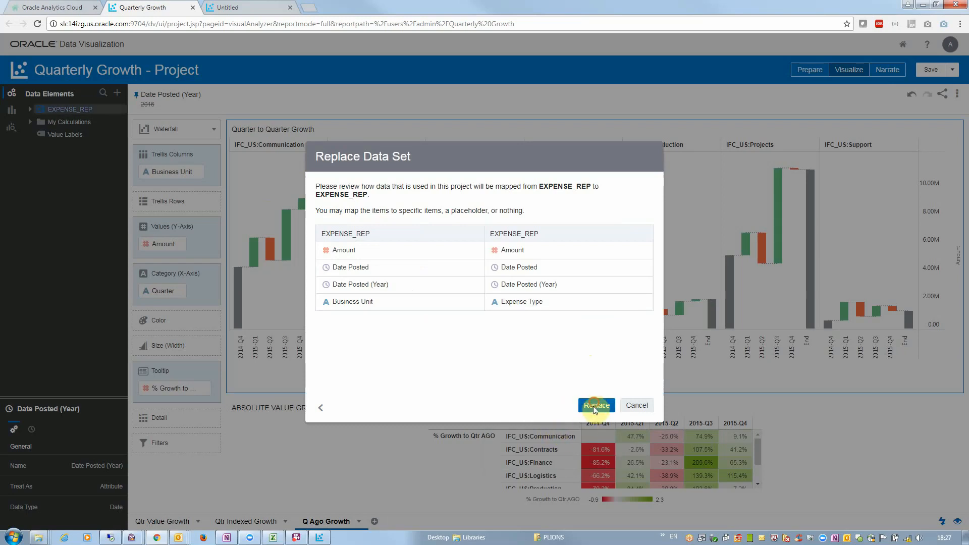
click(595, 405)
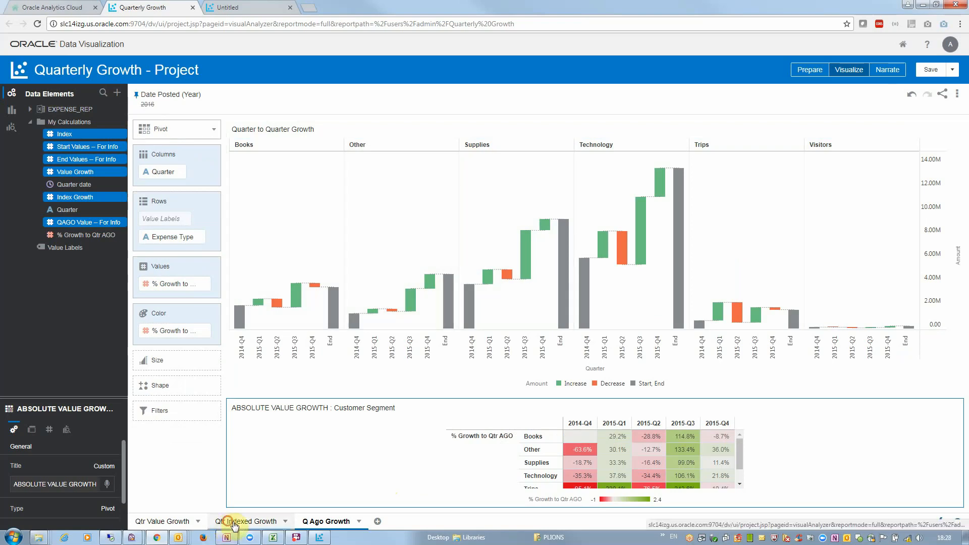
Step: Switch to the Qtr Indexed Growth canvas showing lines and table by expense type
click(248, 521)
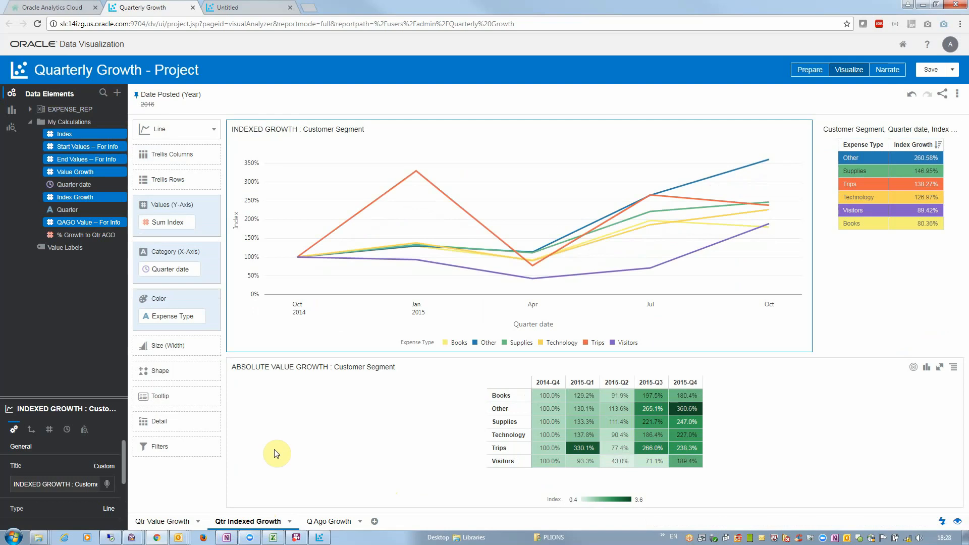
mouse_move(273, 452)
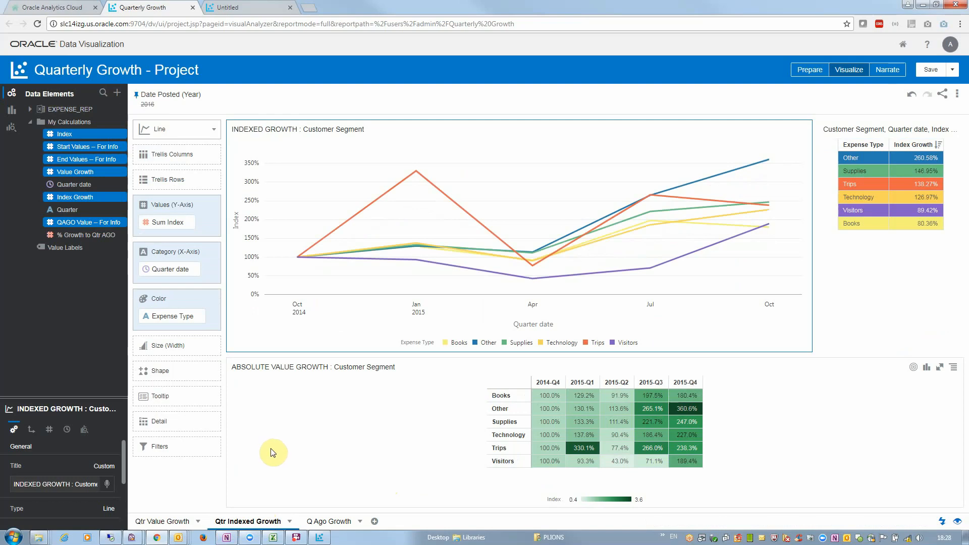
mouse_move(125, 352)
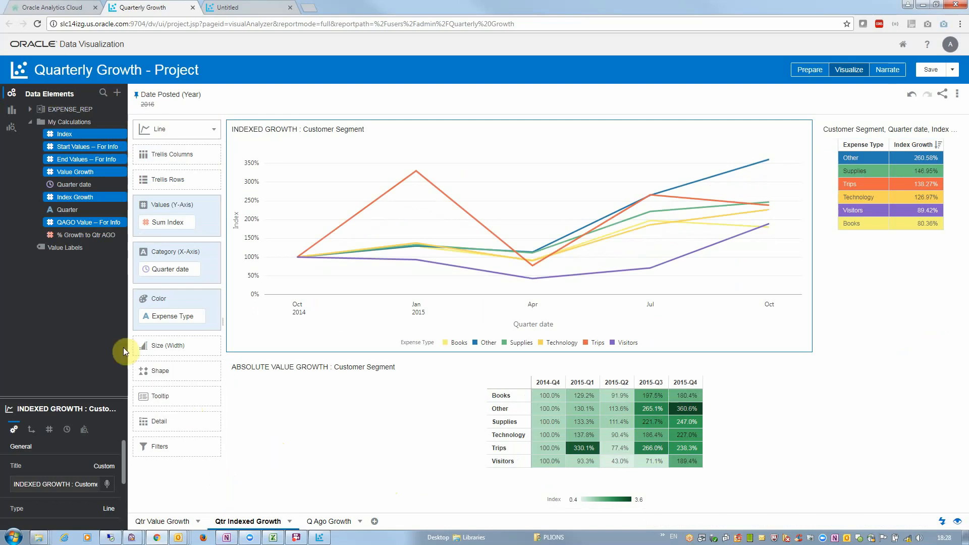
mouse_move(108, 343)
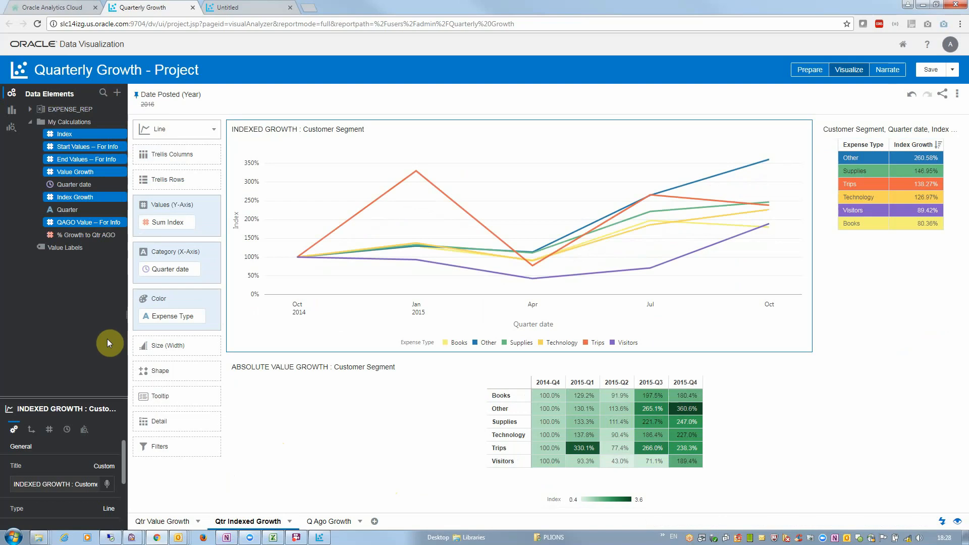